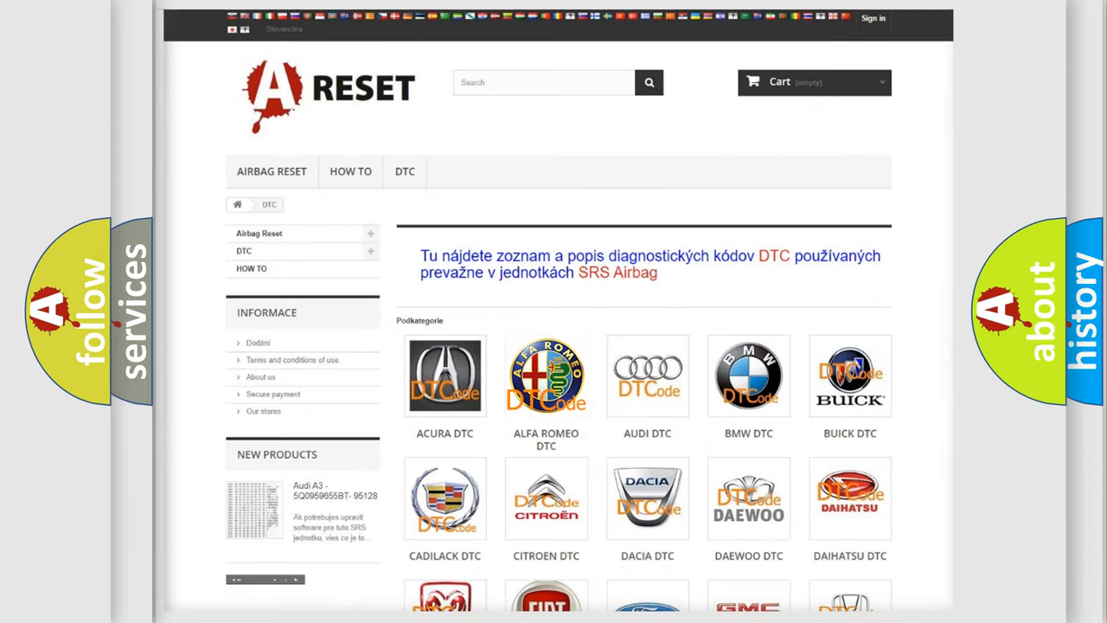
Open the ALFA ROMEO DTC page from the DTC subcategory grid
{"action": "left_click", "coordinate": [546, 376]}
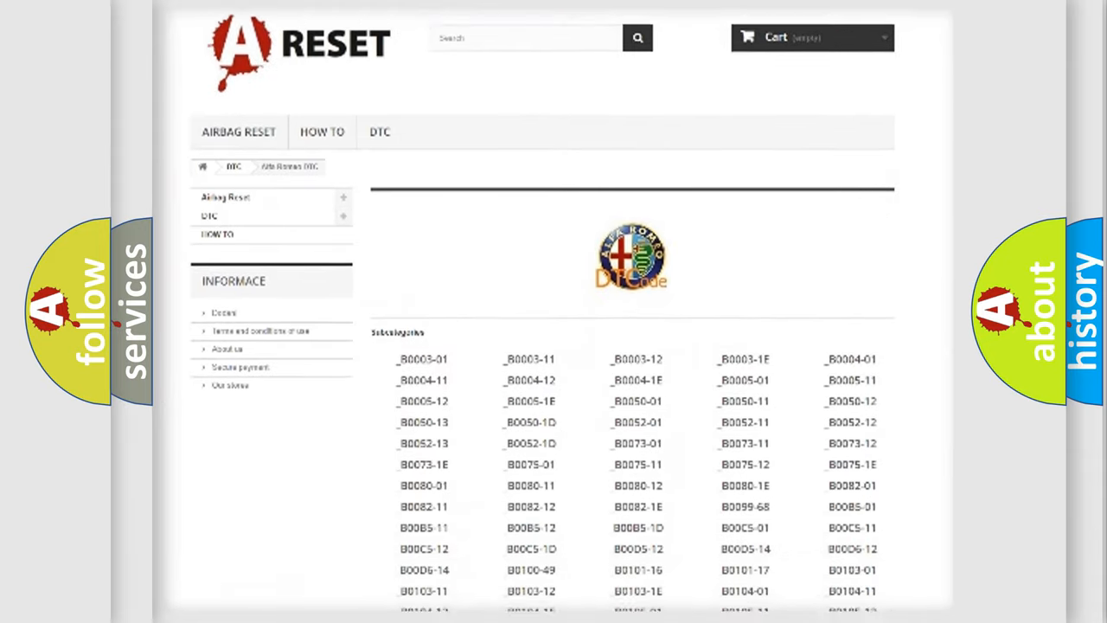
{"action": "scroll", "scroll_direction": "down", "scroll_amount": 3}
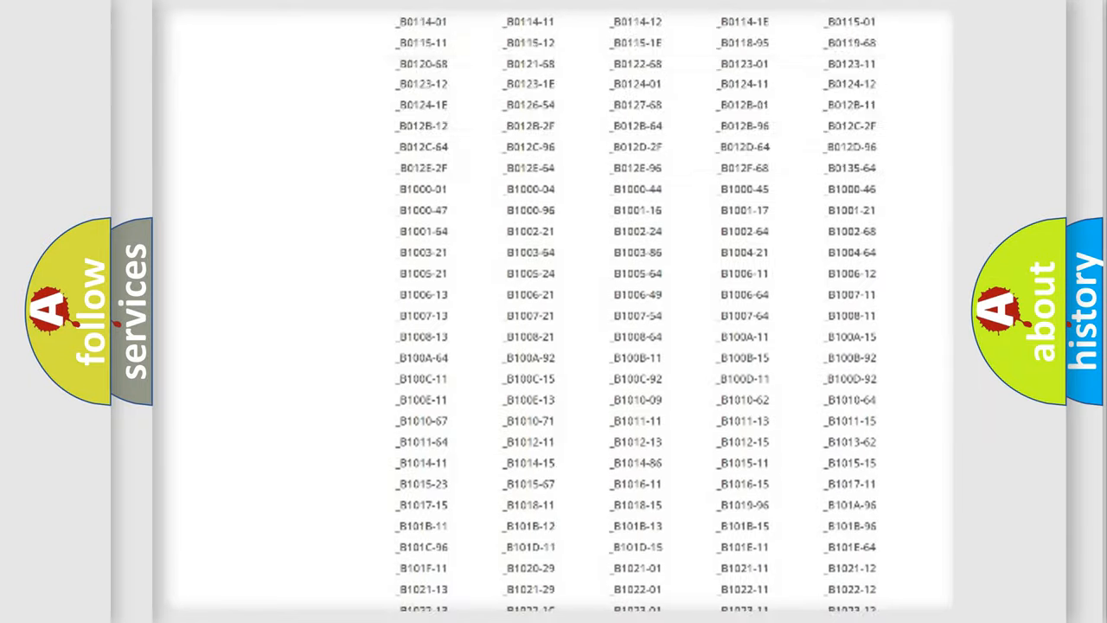
{"action": "scroll", "scroll_direction": "up", "scroll_amount": 3}
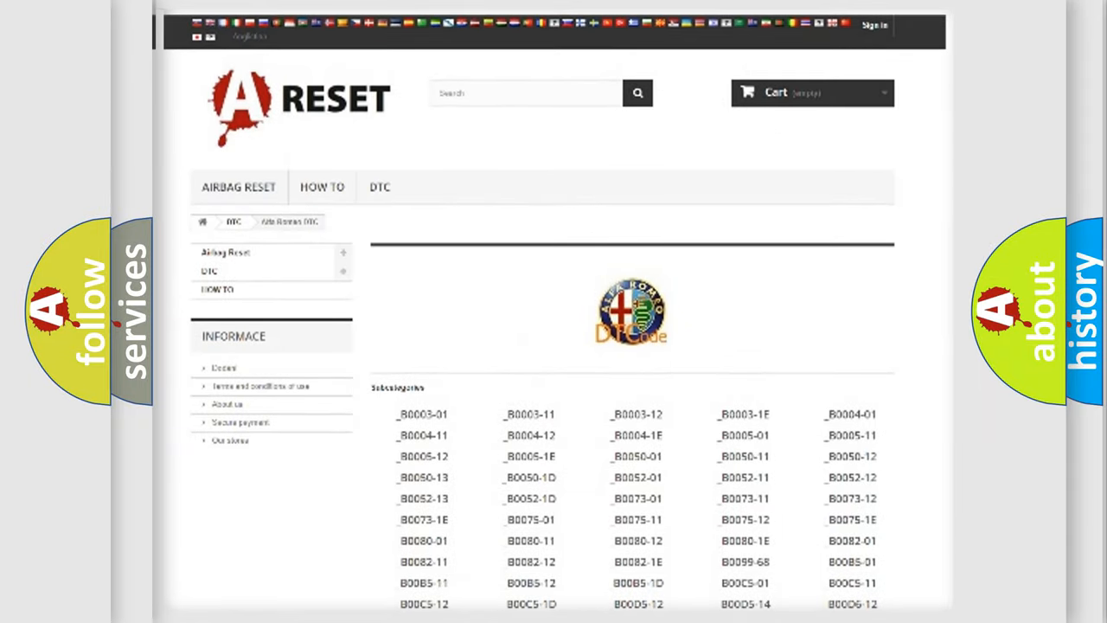